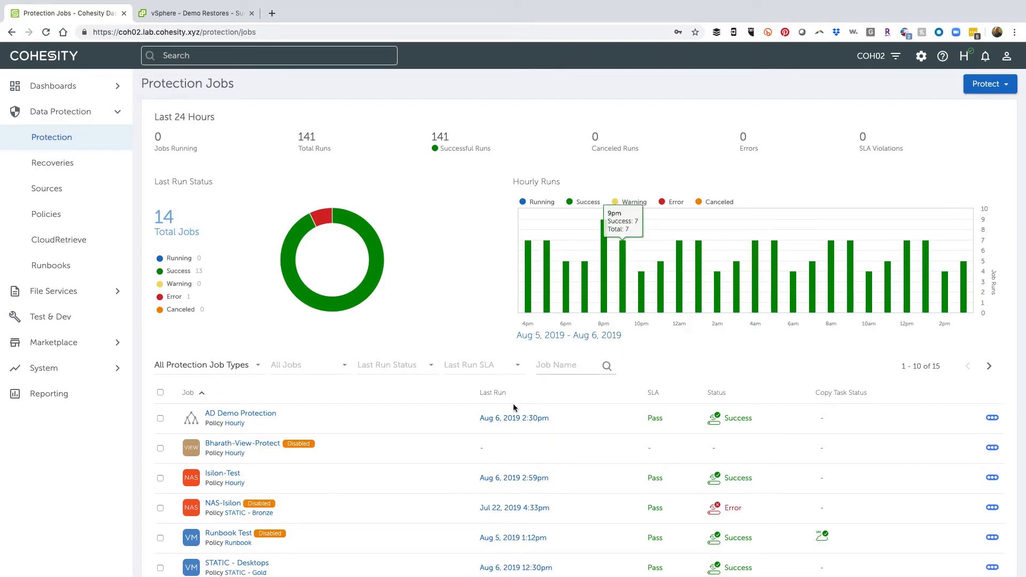
- Review the Protection Jobs overview, then bring up the vSphere Demo Restores folder
scroll("down", 3)
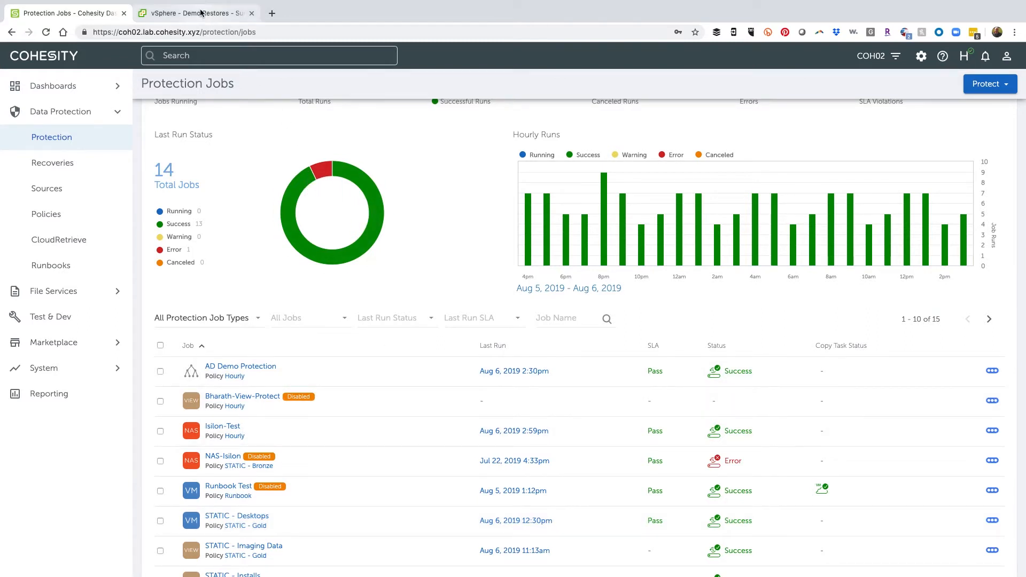
left_click(194, 13)
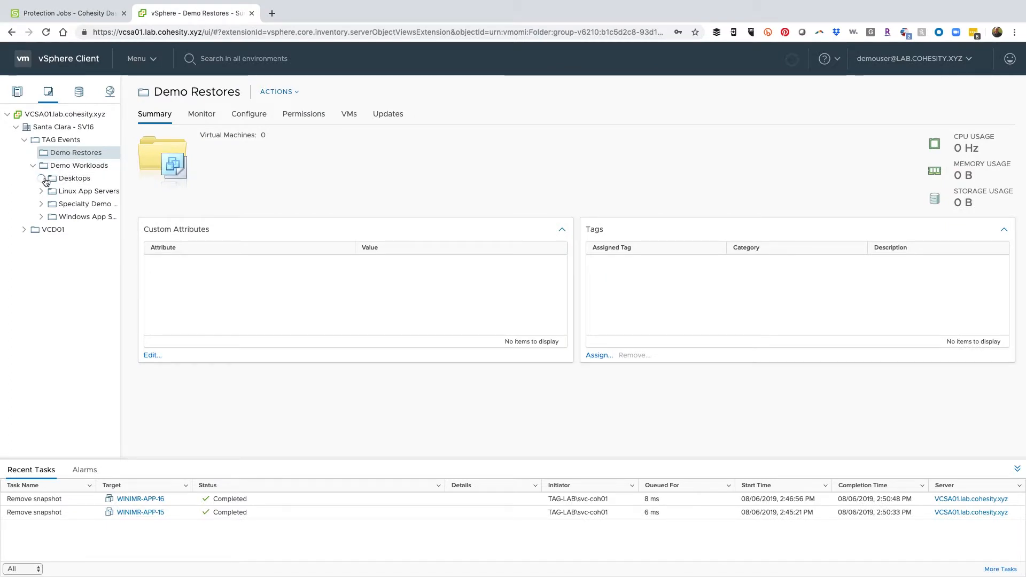
- Reveal DESKTOP-01 through DESKTOP-20 under Desktops, then go back to Cohesity Protection Jobs
left_click(42, 178)
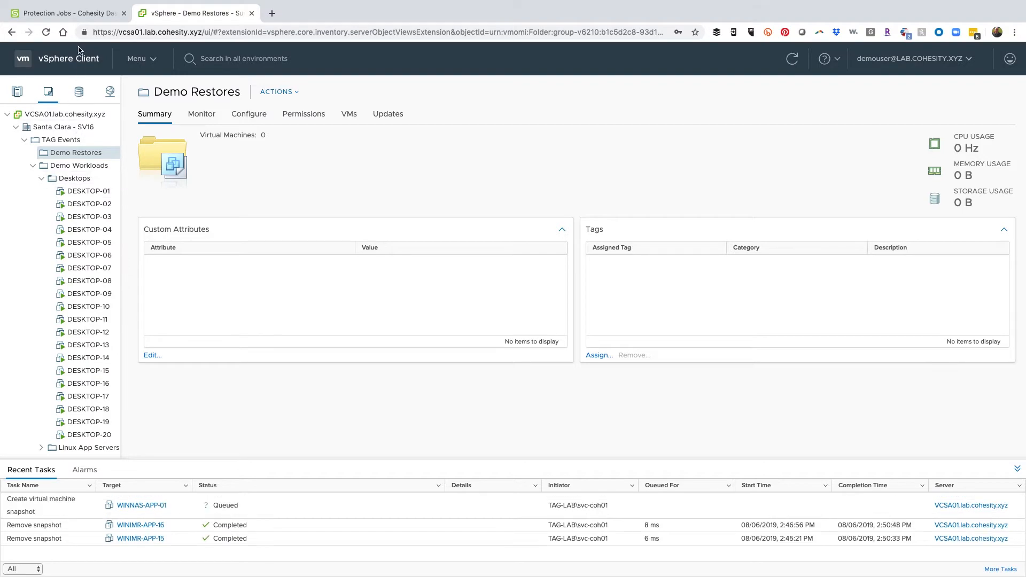
left_click(64, 11)
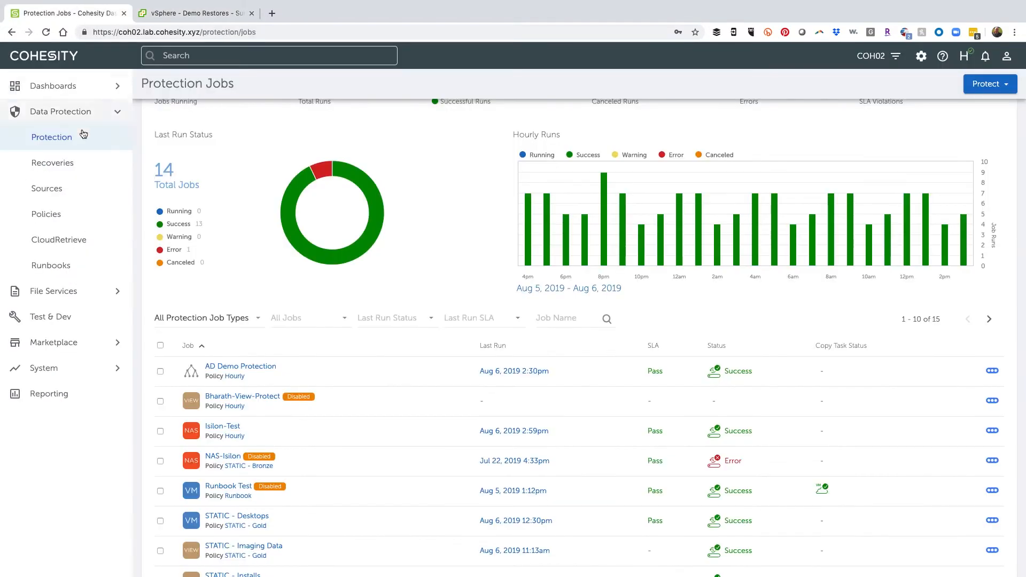
mouse_move(81, 152)
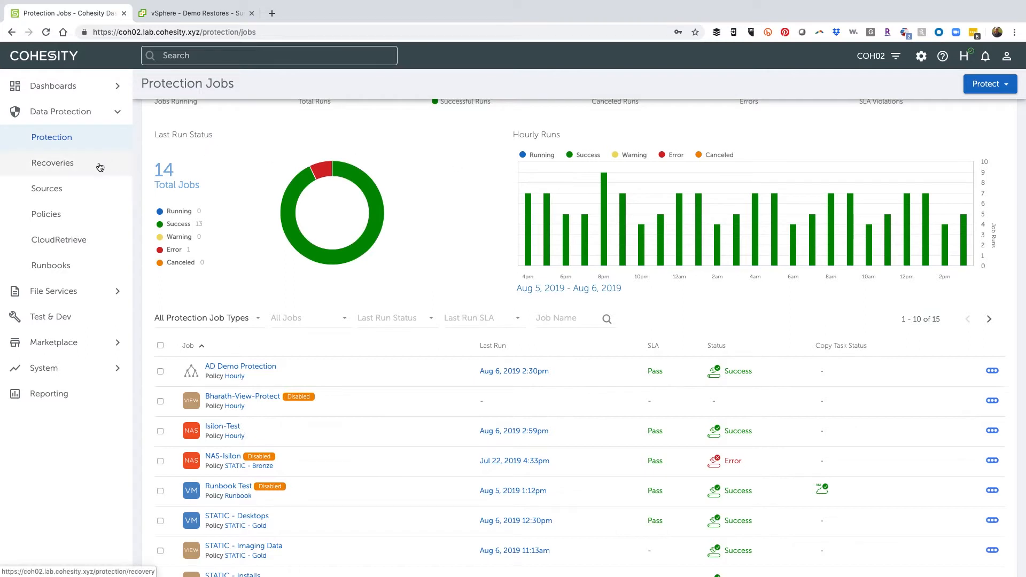
- Start a VM recovery and search for 'Desktop*' to list the STATIC - Desktops job
left_click(52, 163)
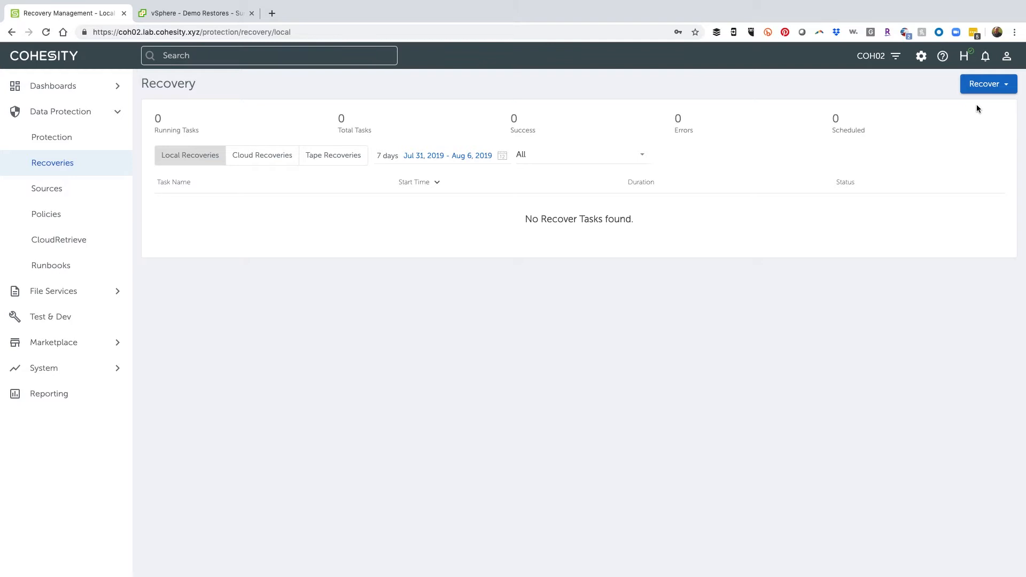
left_click(988, 84)
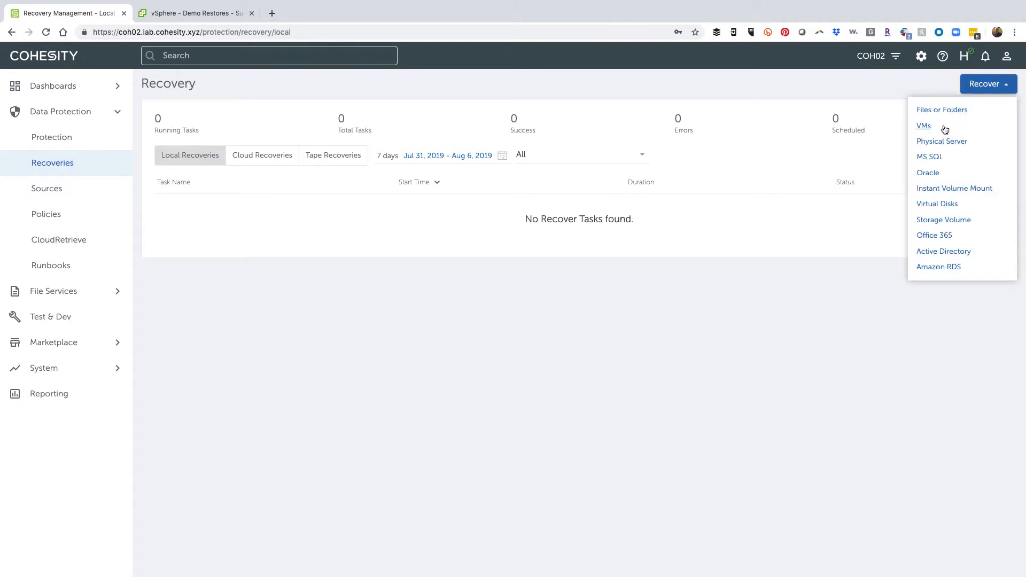
left_click(923, 126)
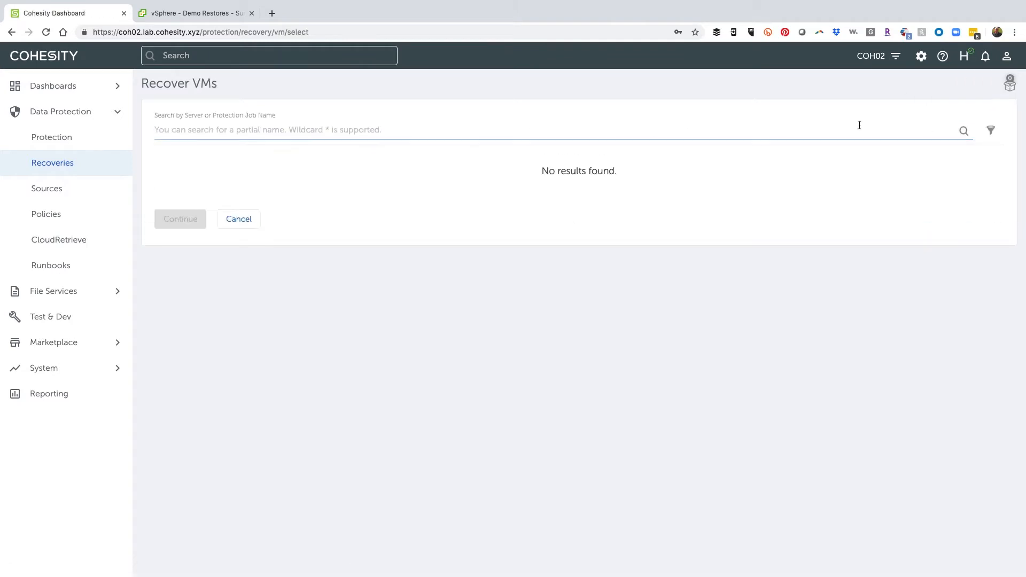
type("D")
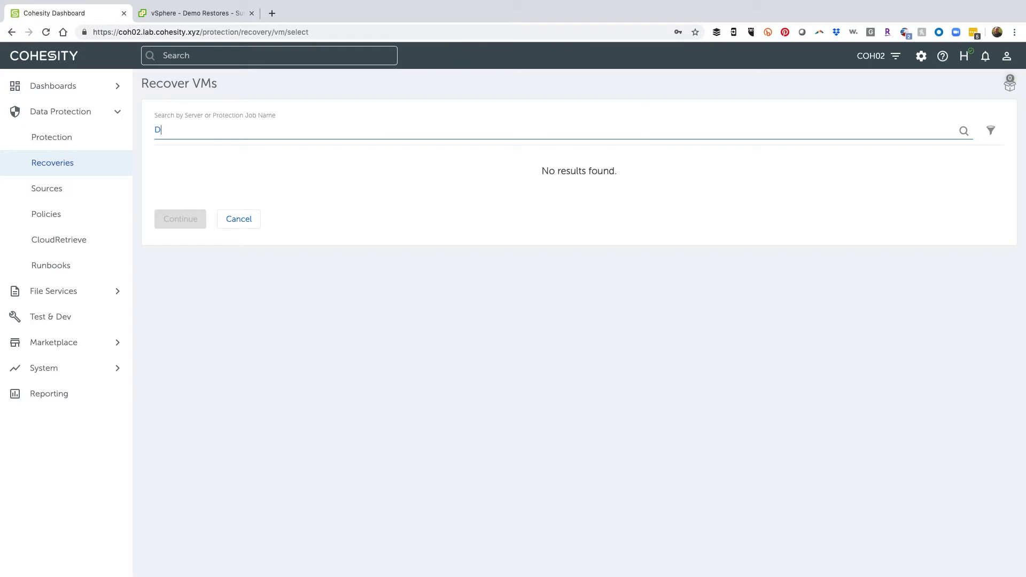
type("esktop")
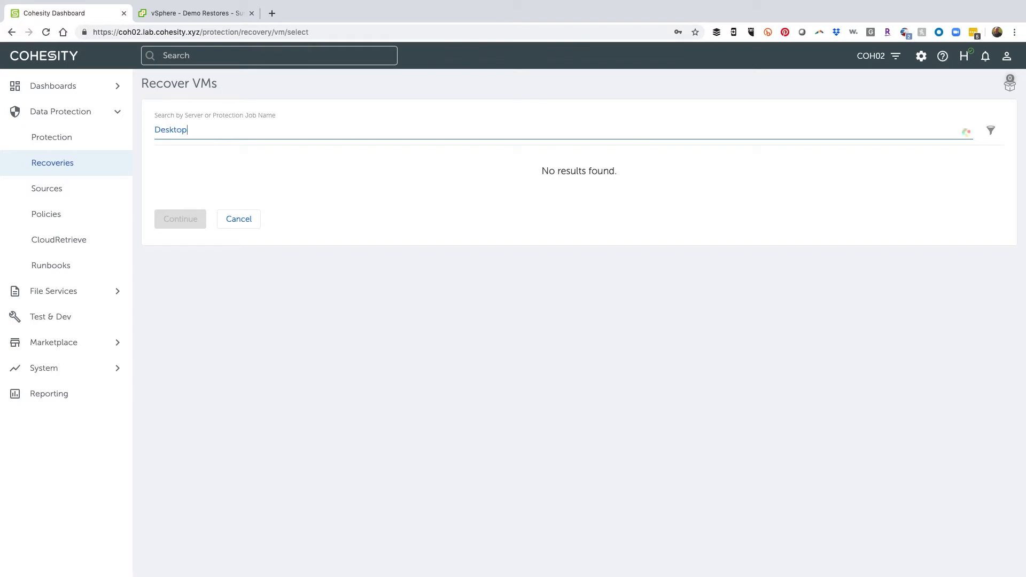
type("*")
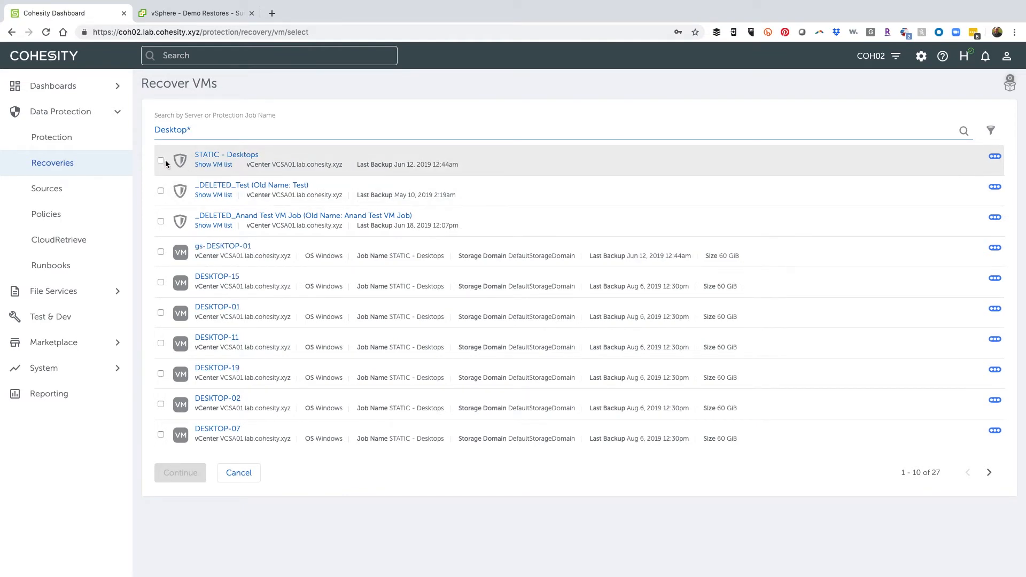
- Show the STATIC - Desktops VM list and pick the Aug 6, 2019 12:30pm run
left_click(213, 164)
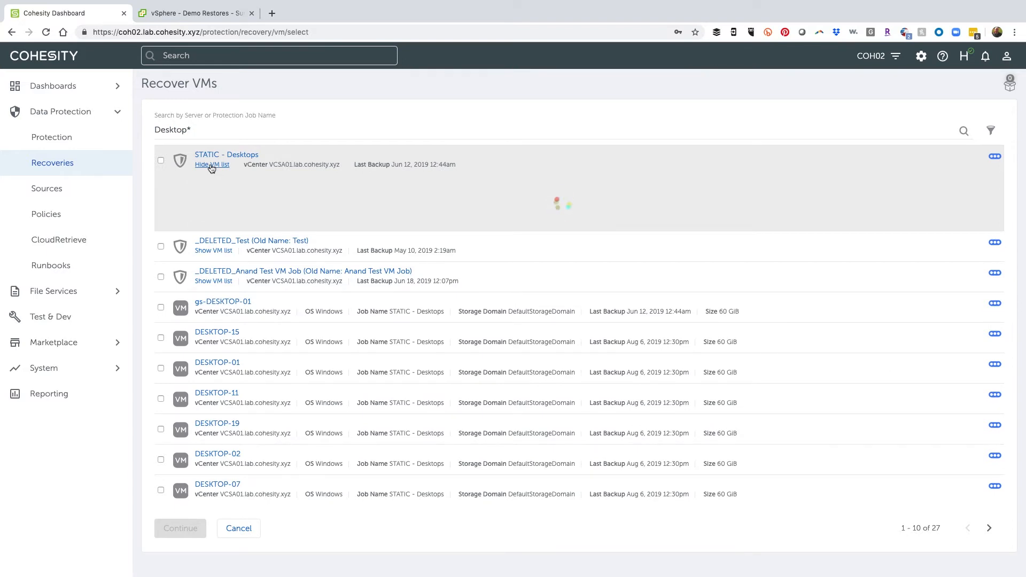
left_click(212, 165)
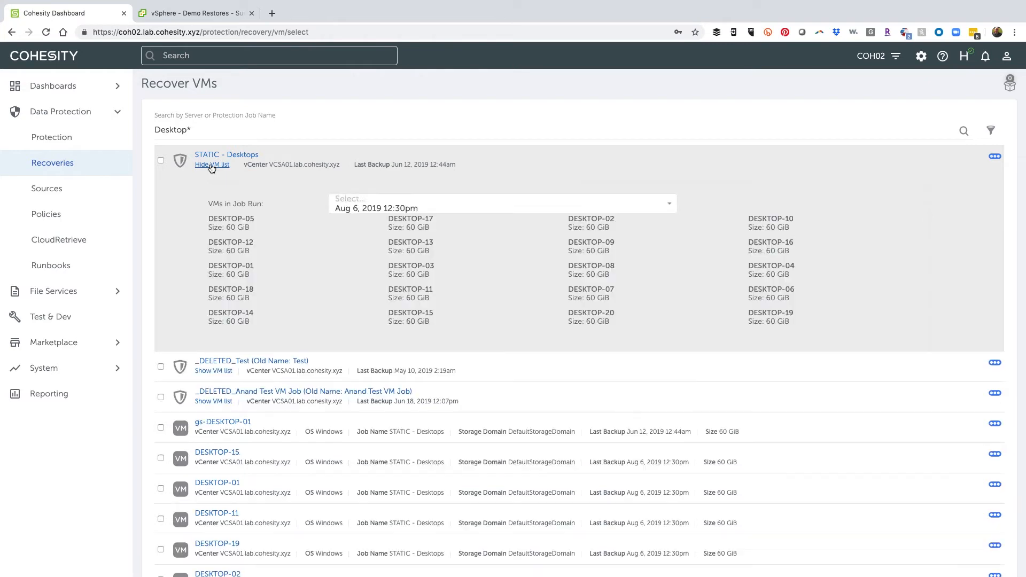
left_click(502, 199)
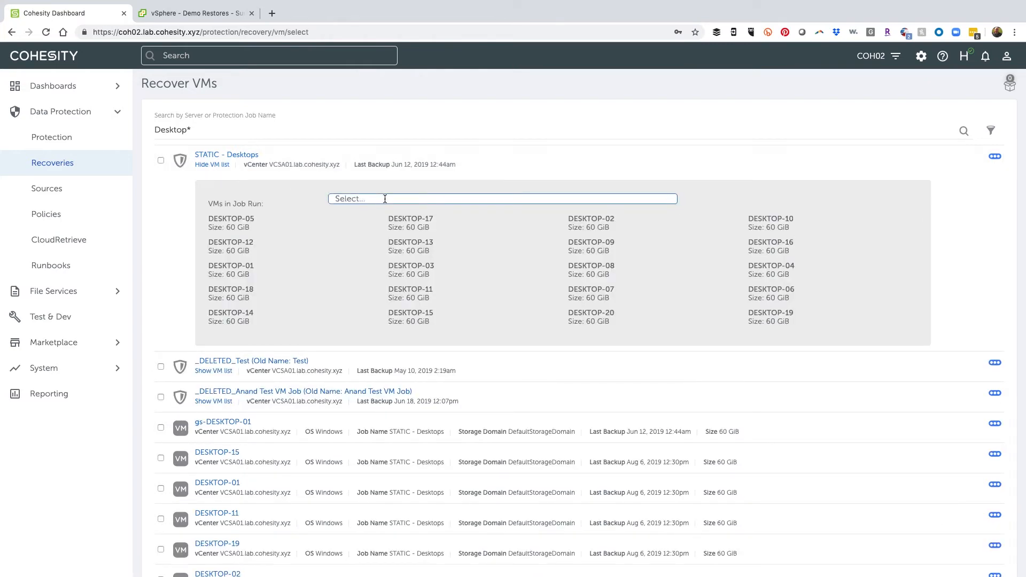
left_click(502, 198)
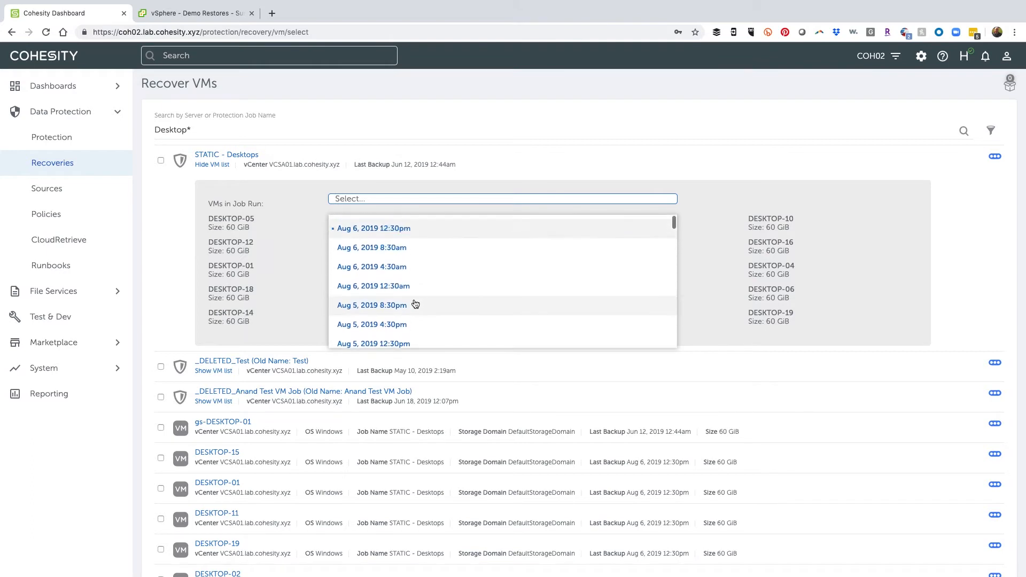
left_click(374, 228)
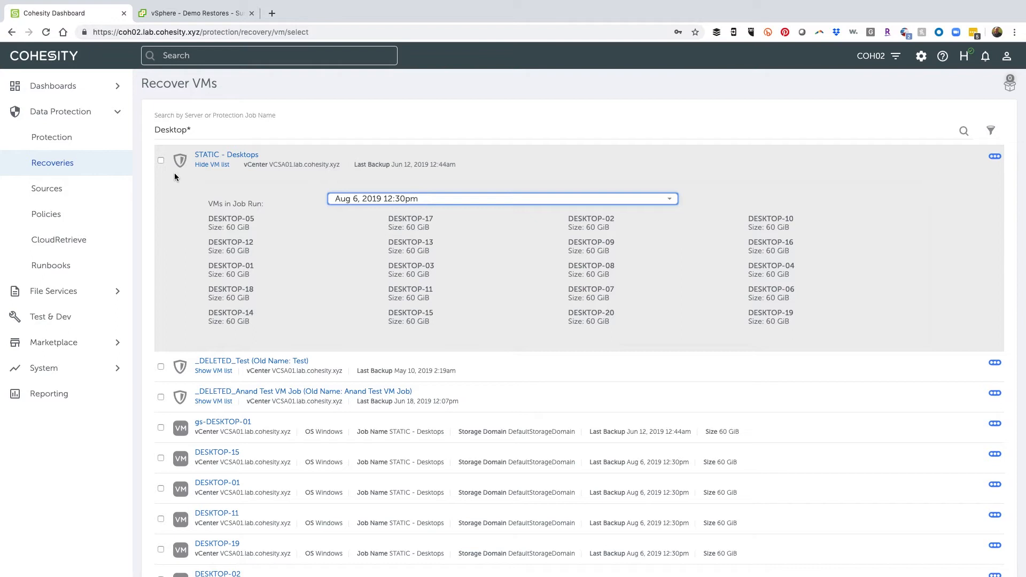
- Select the STATIC - Desktops job, hide its VM list, and continue to recovery options
left_click(161, 160)
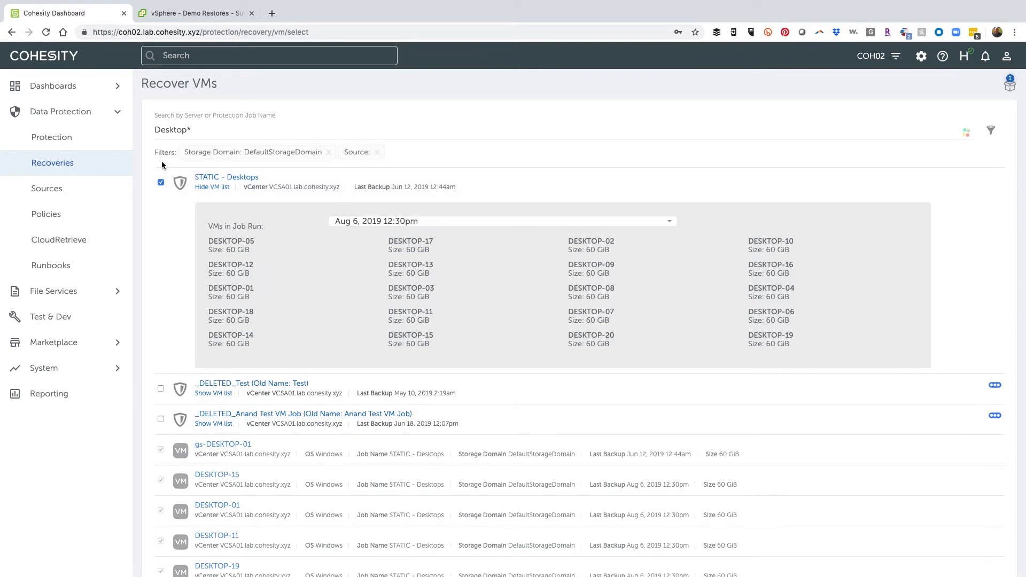
left_click(212, 187)
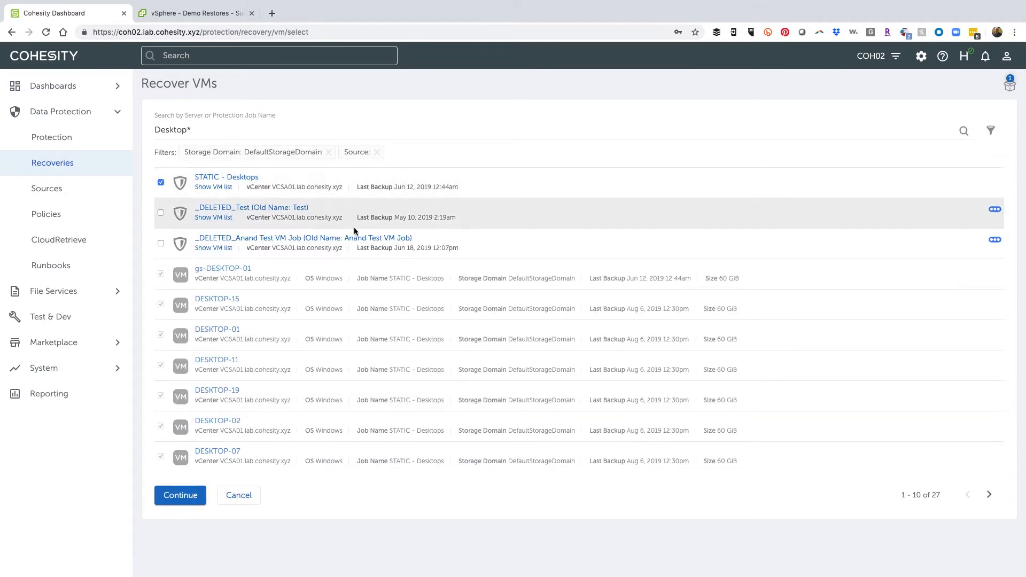
left_click(180, 496)
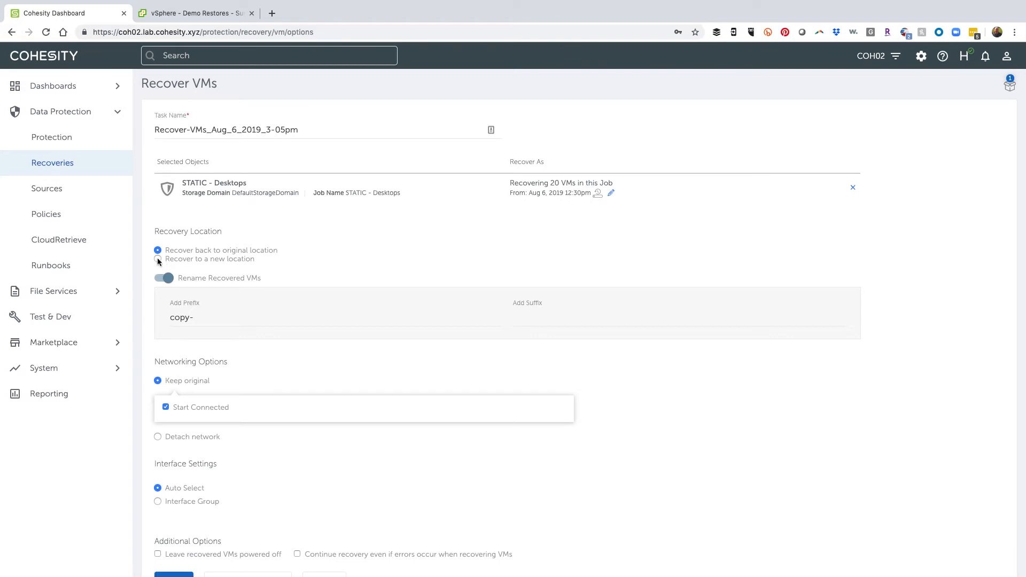
- Recover to a new location using the Resources resource pool
left_click(158, 259)
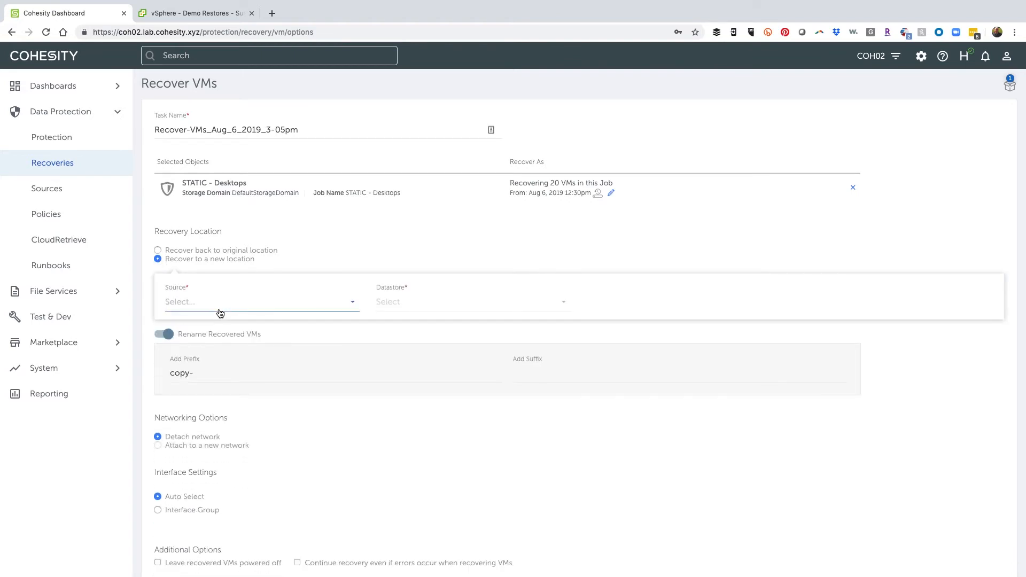
mouse_move(218, 357)
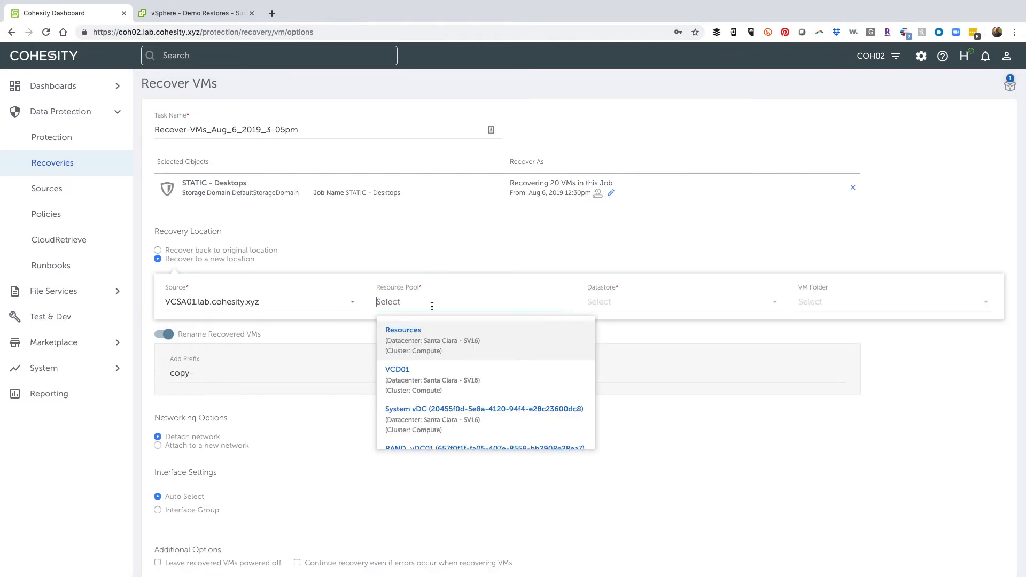
scroll("down", 3)
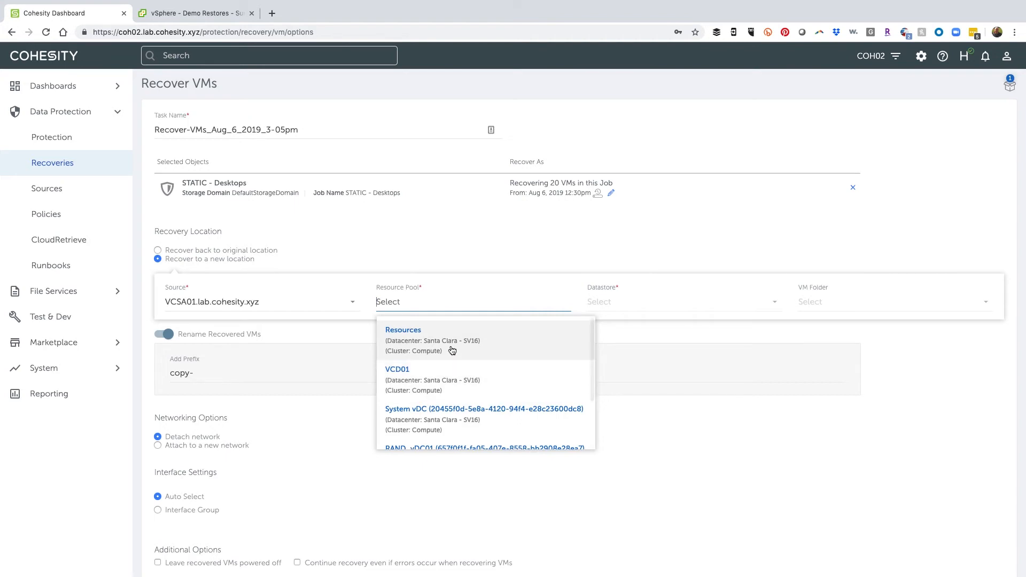
left_click(403, 330)
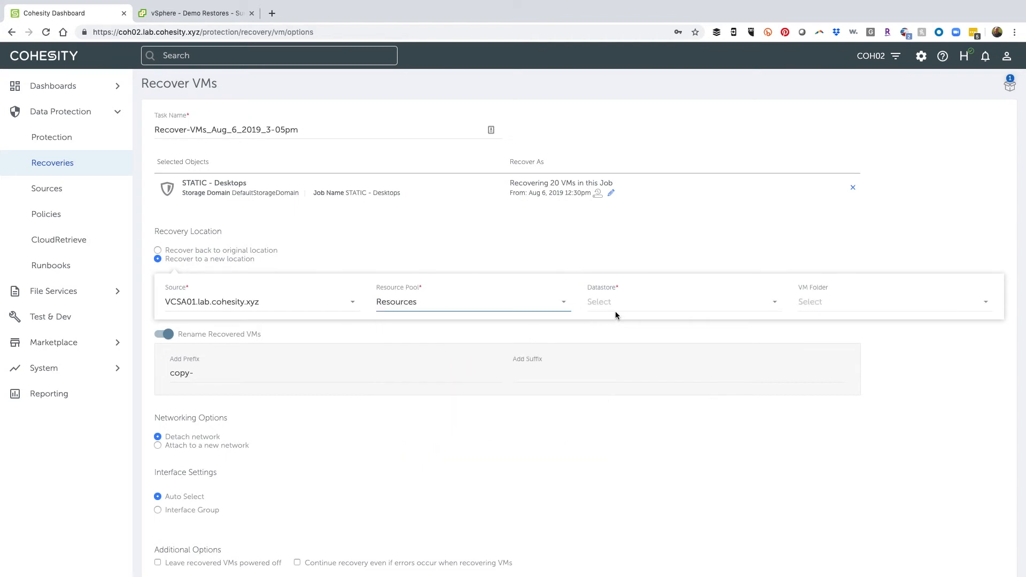
- Set DEMO-NIMBLE01-COMP-02-VMFS as datastore and Demo Restores as VM folder
left_click(683, 302)
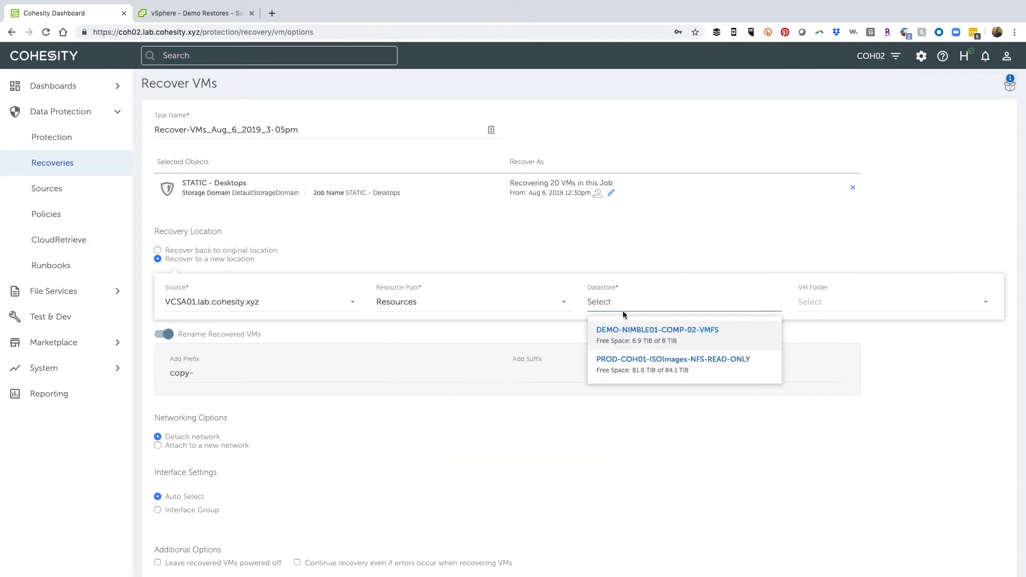
mouse_move(698, 342)
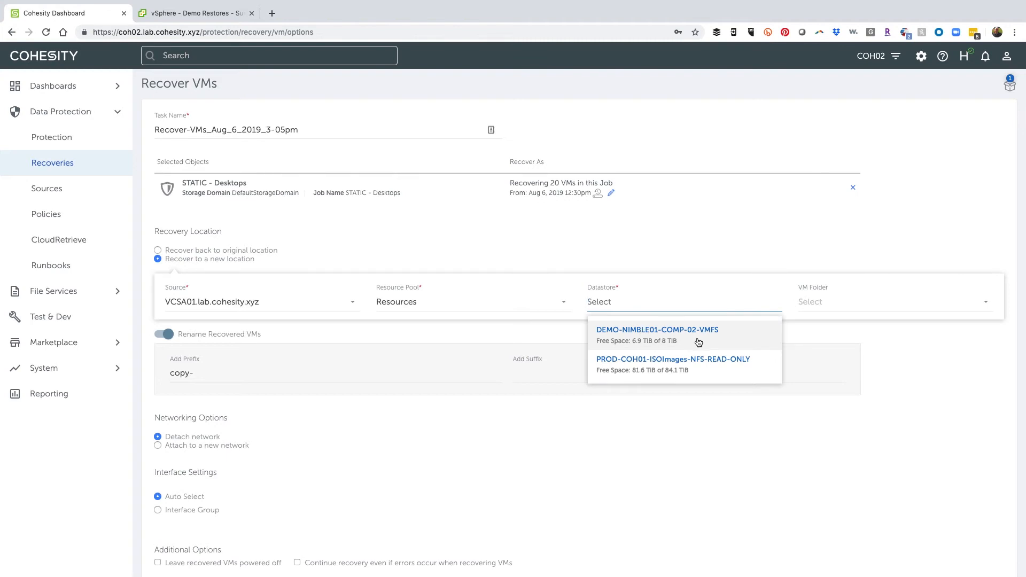
left_click(656, 334)
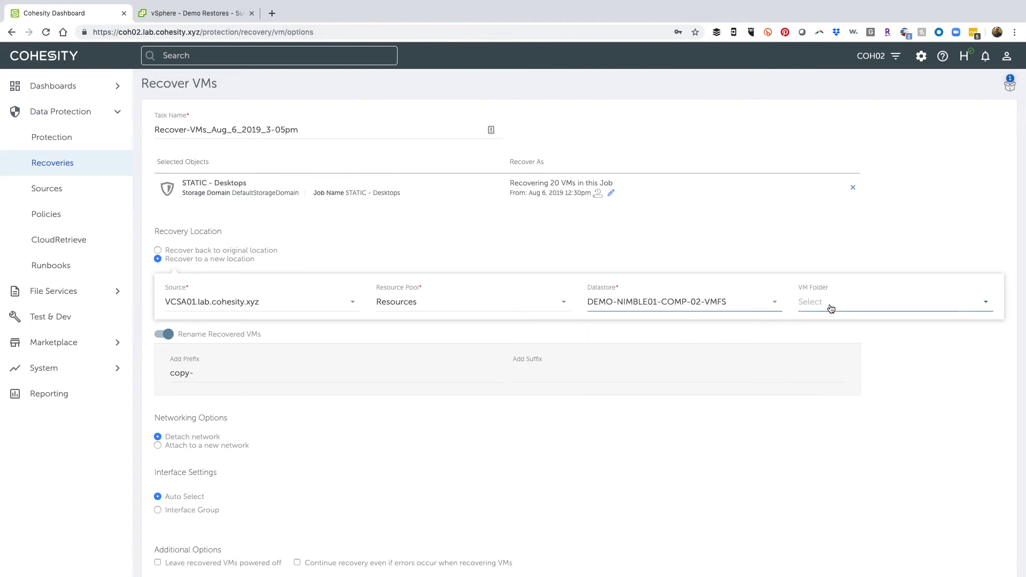
left_click(836, 305)
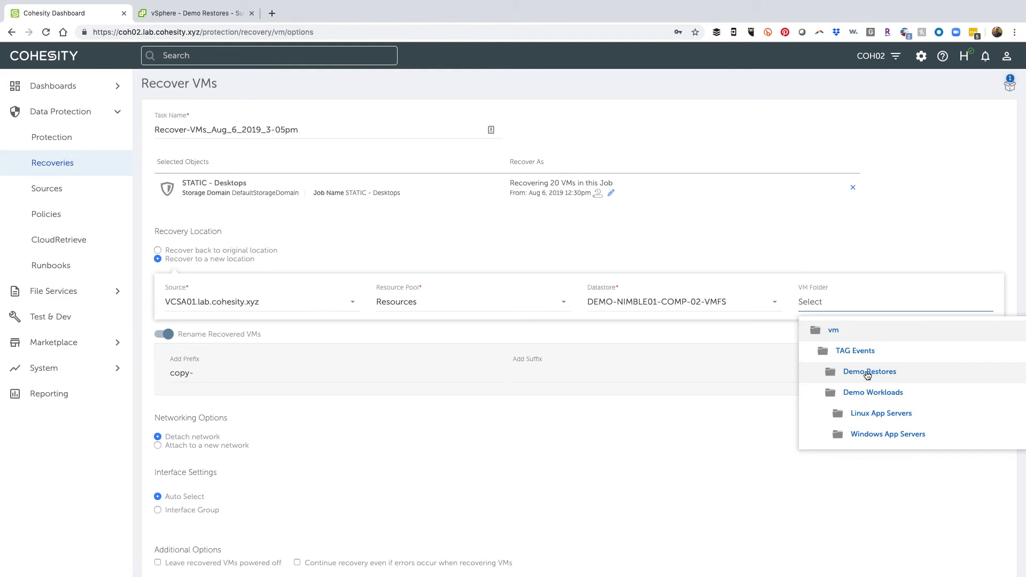
left_click(869, 372)
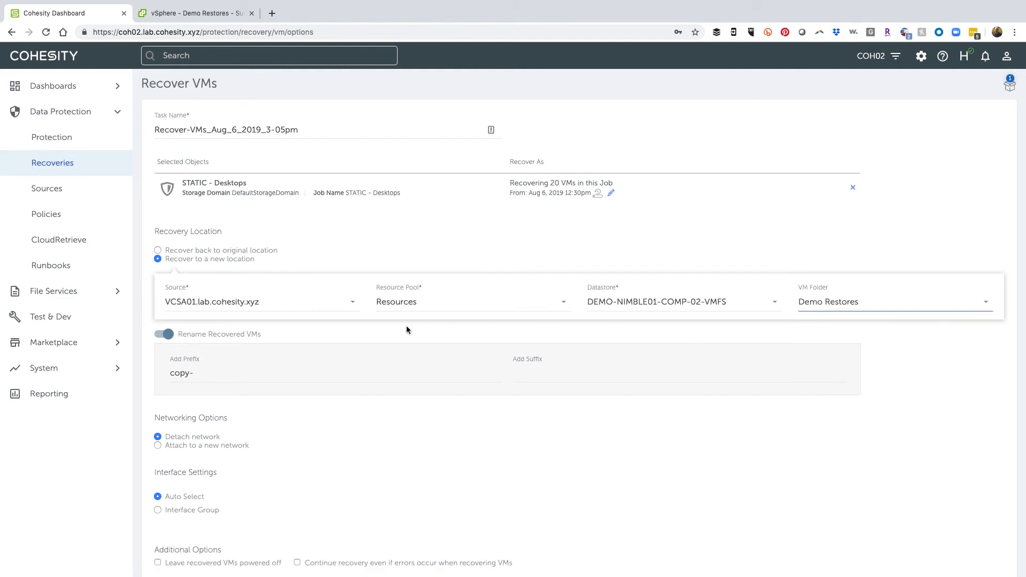
- Keep the copy- rename prefix for recovered VMs and submit the recovery
left_click(162, 334)
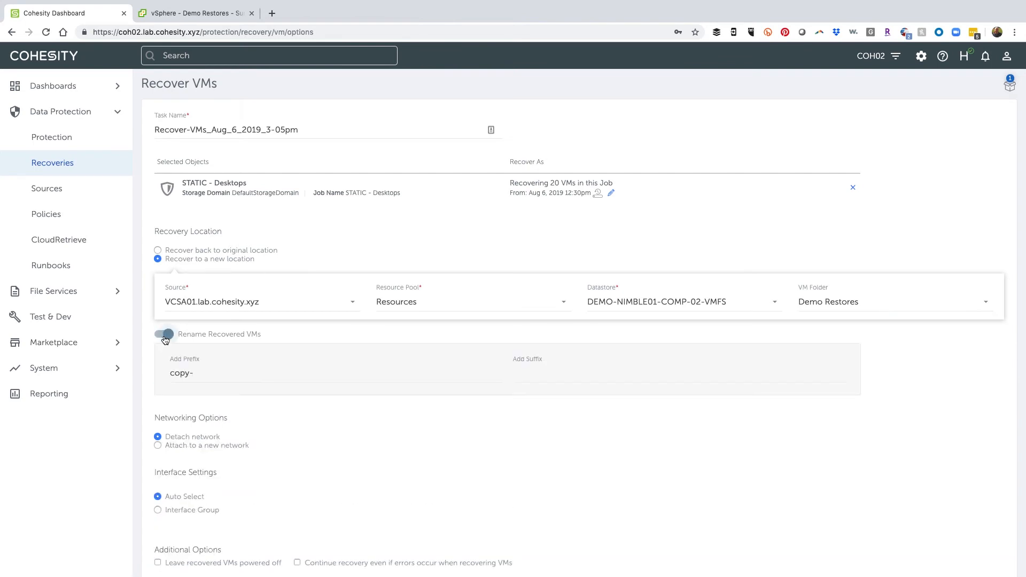
left_click(163, 334)
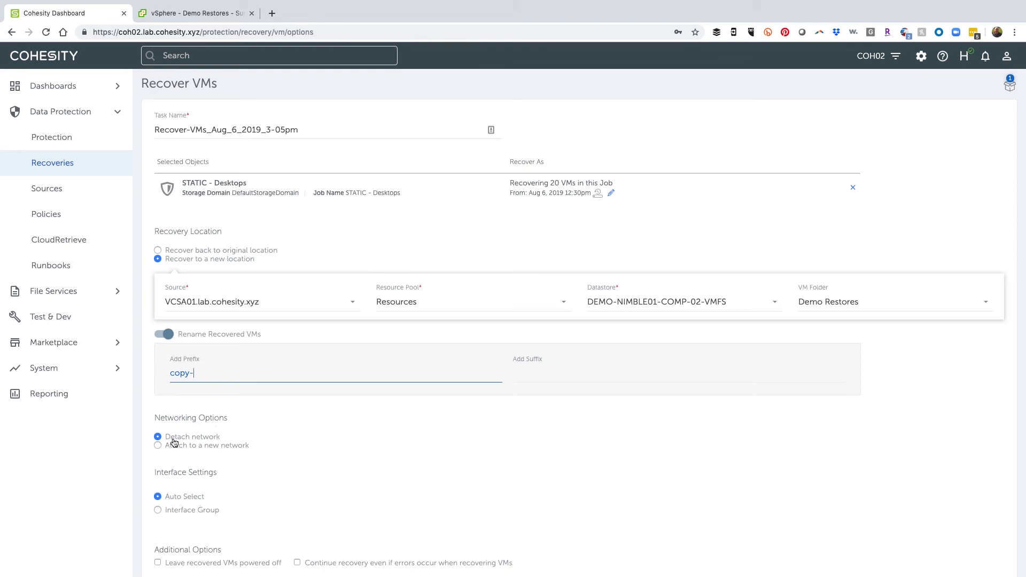
scroll("down", 3)
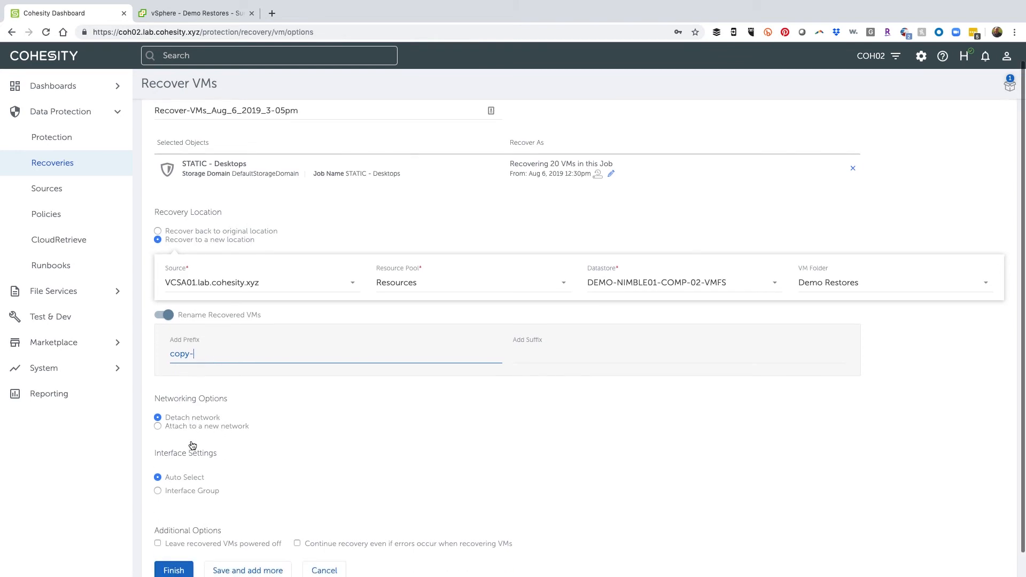
scroll("down", 3)
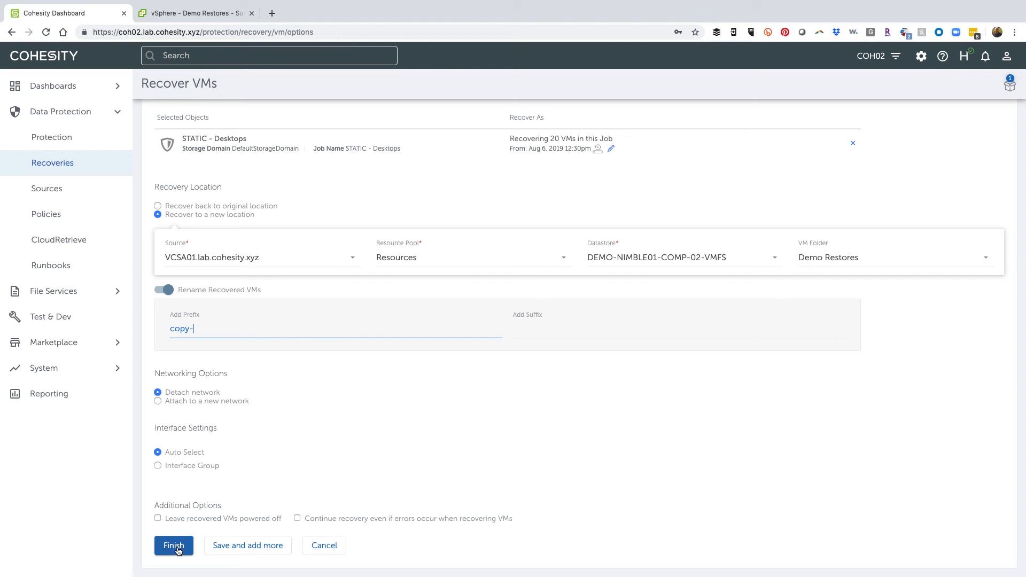
left_click(174, 545)
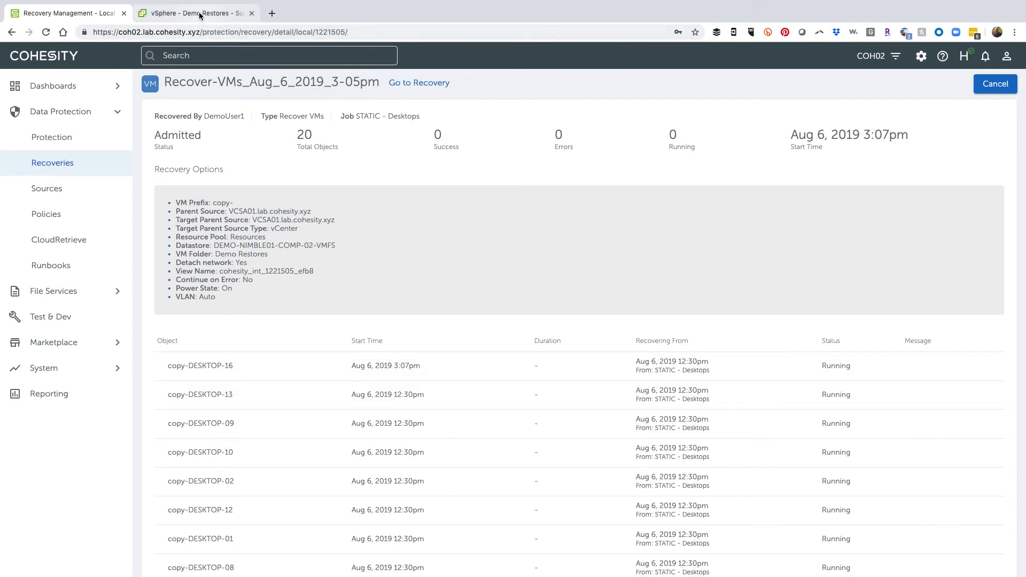
- Watch copy-DESKTOP VMs arrive in vSphere Demo Restores, then open Storage inventory
left_click(193, 12)
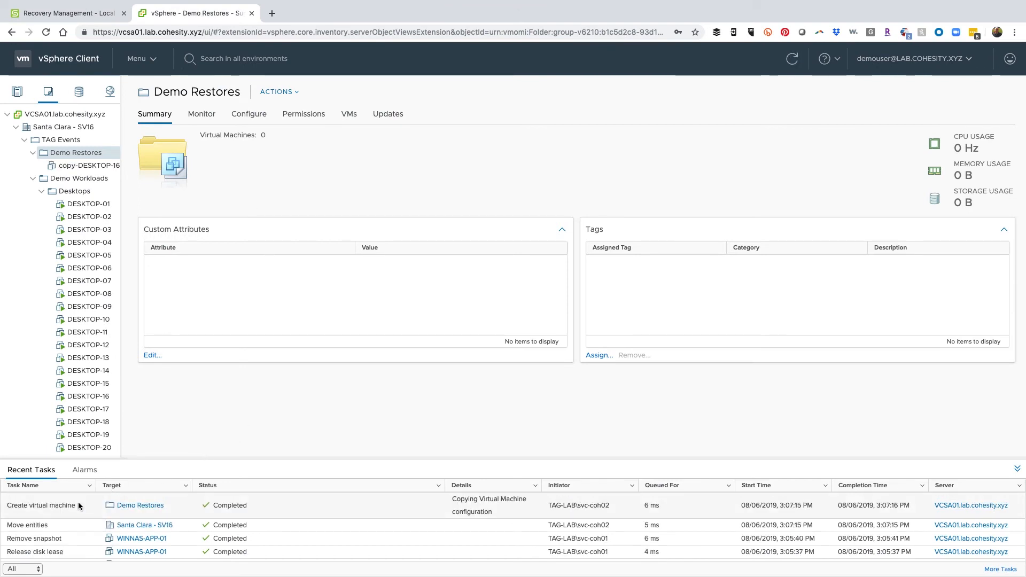
mouse_move(141, 512)
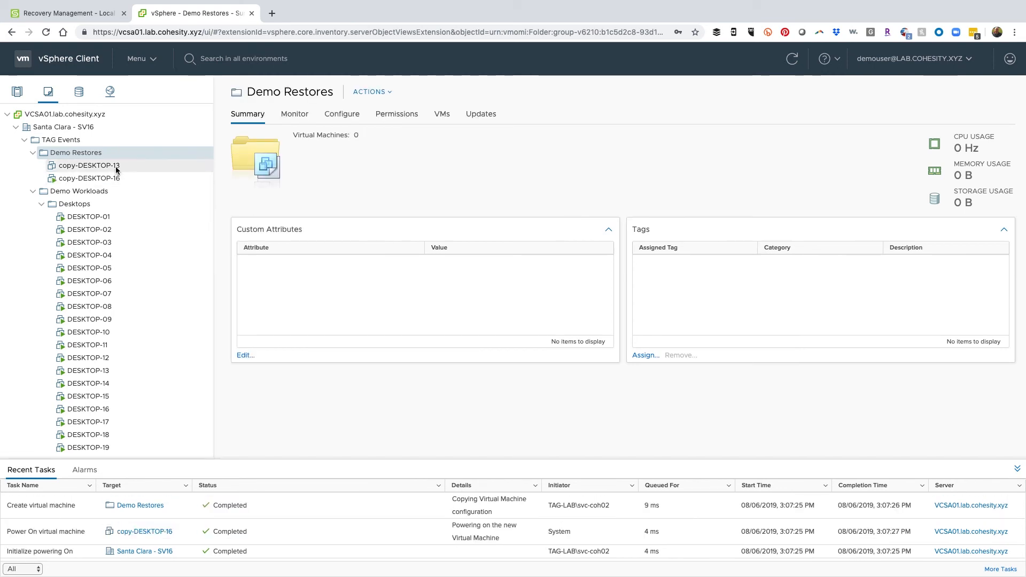
left_click(89, 178)
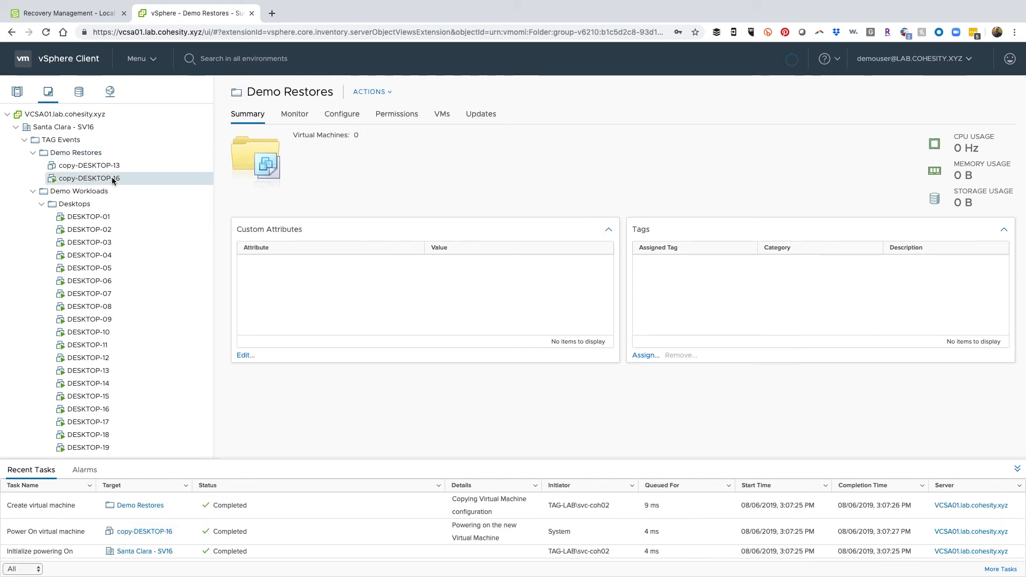
left_click(88, 178)
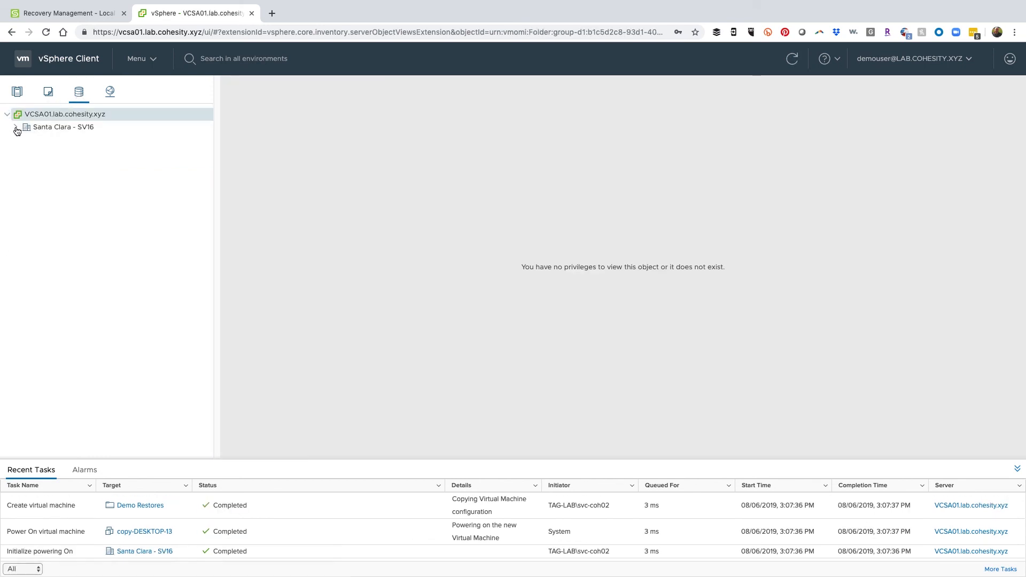
- Inspect the cohesity_int_1221505_efb8 datastore under Santa Clara - SV16, then return to Recovery Management
left_click(16, 127)
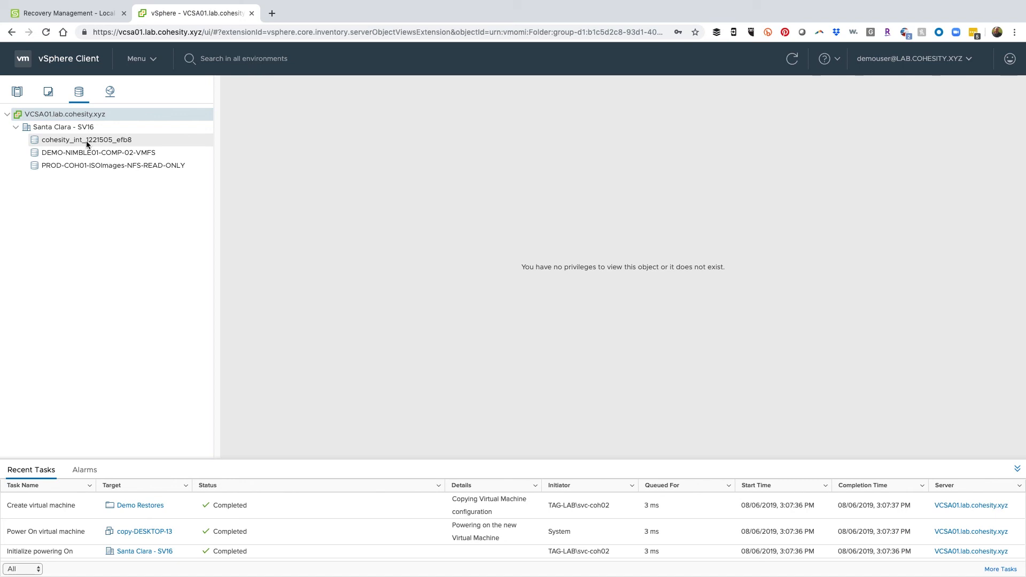
left_click(48, 91)
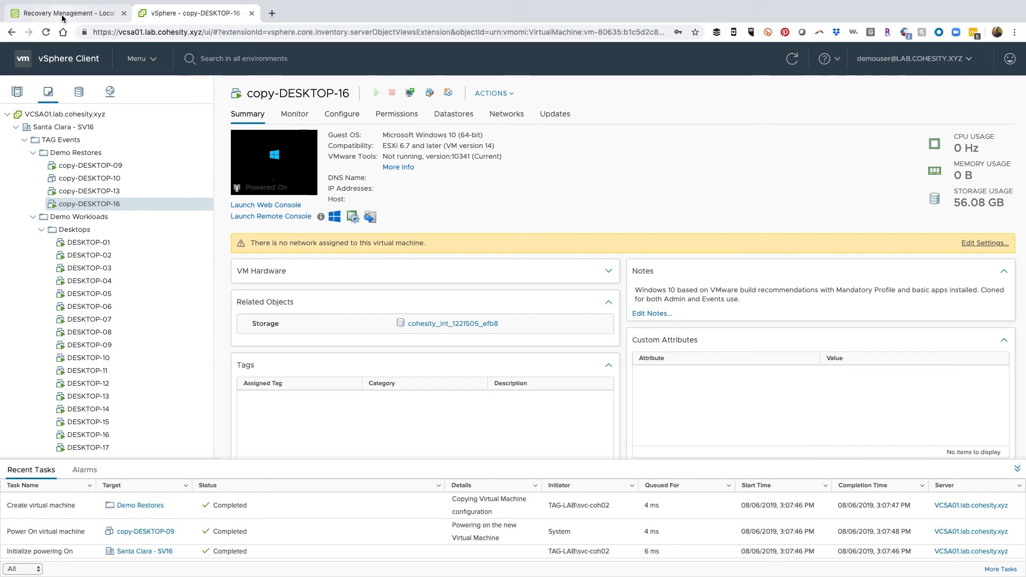
mouse_move(63, 17)
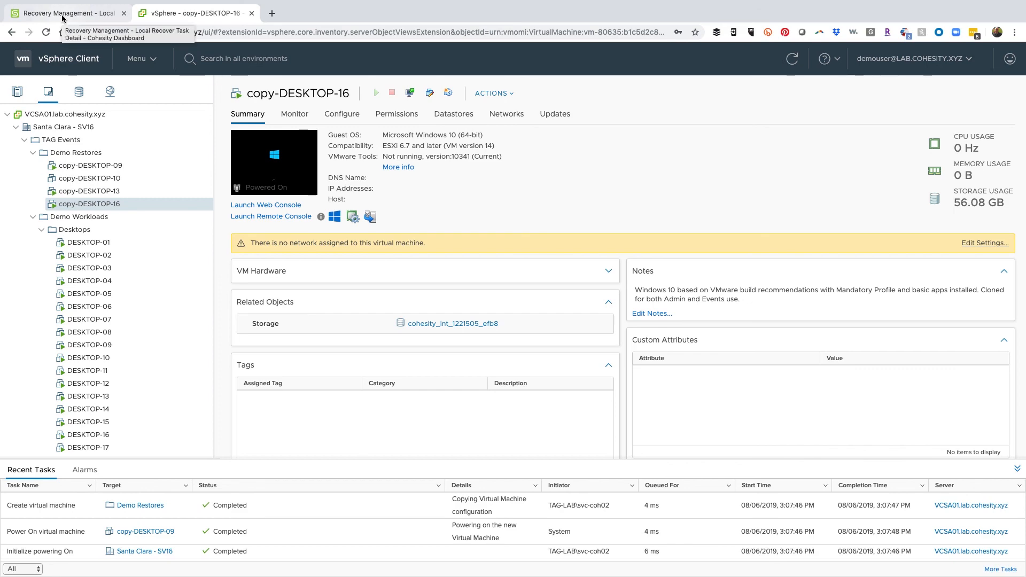
left_click(64, 13)
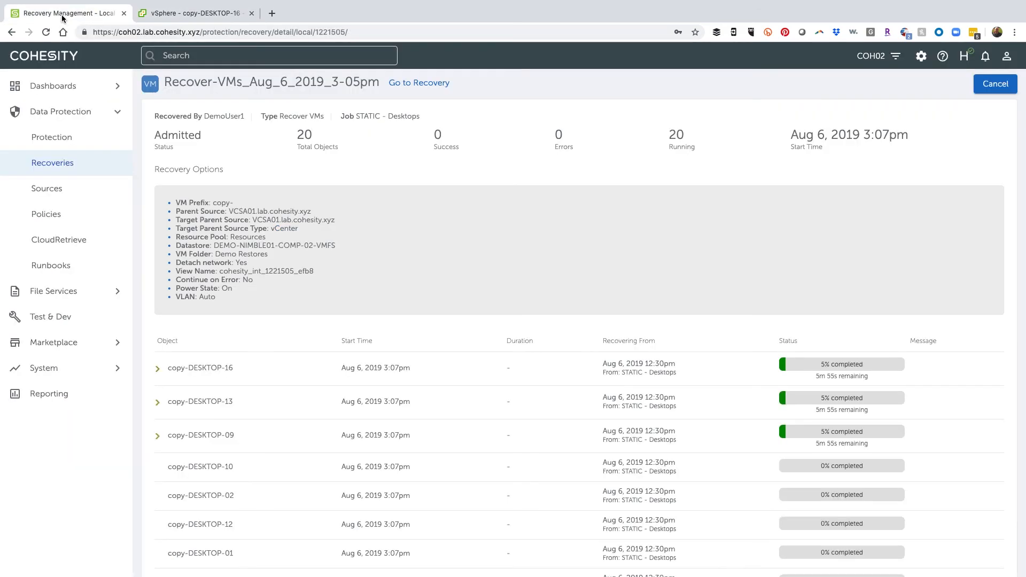